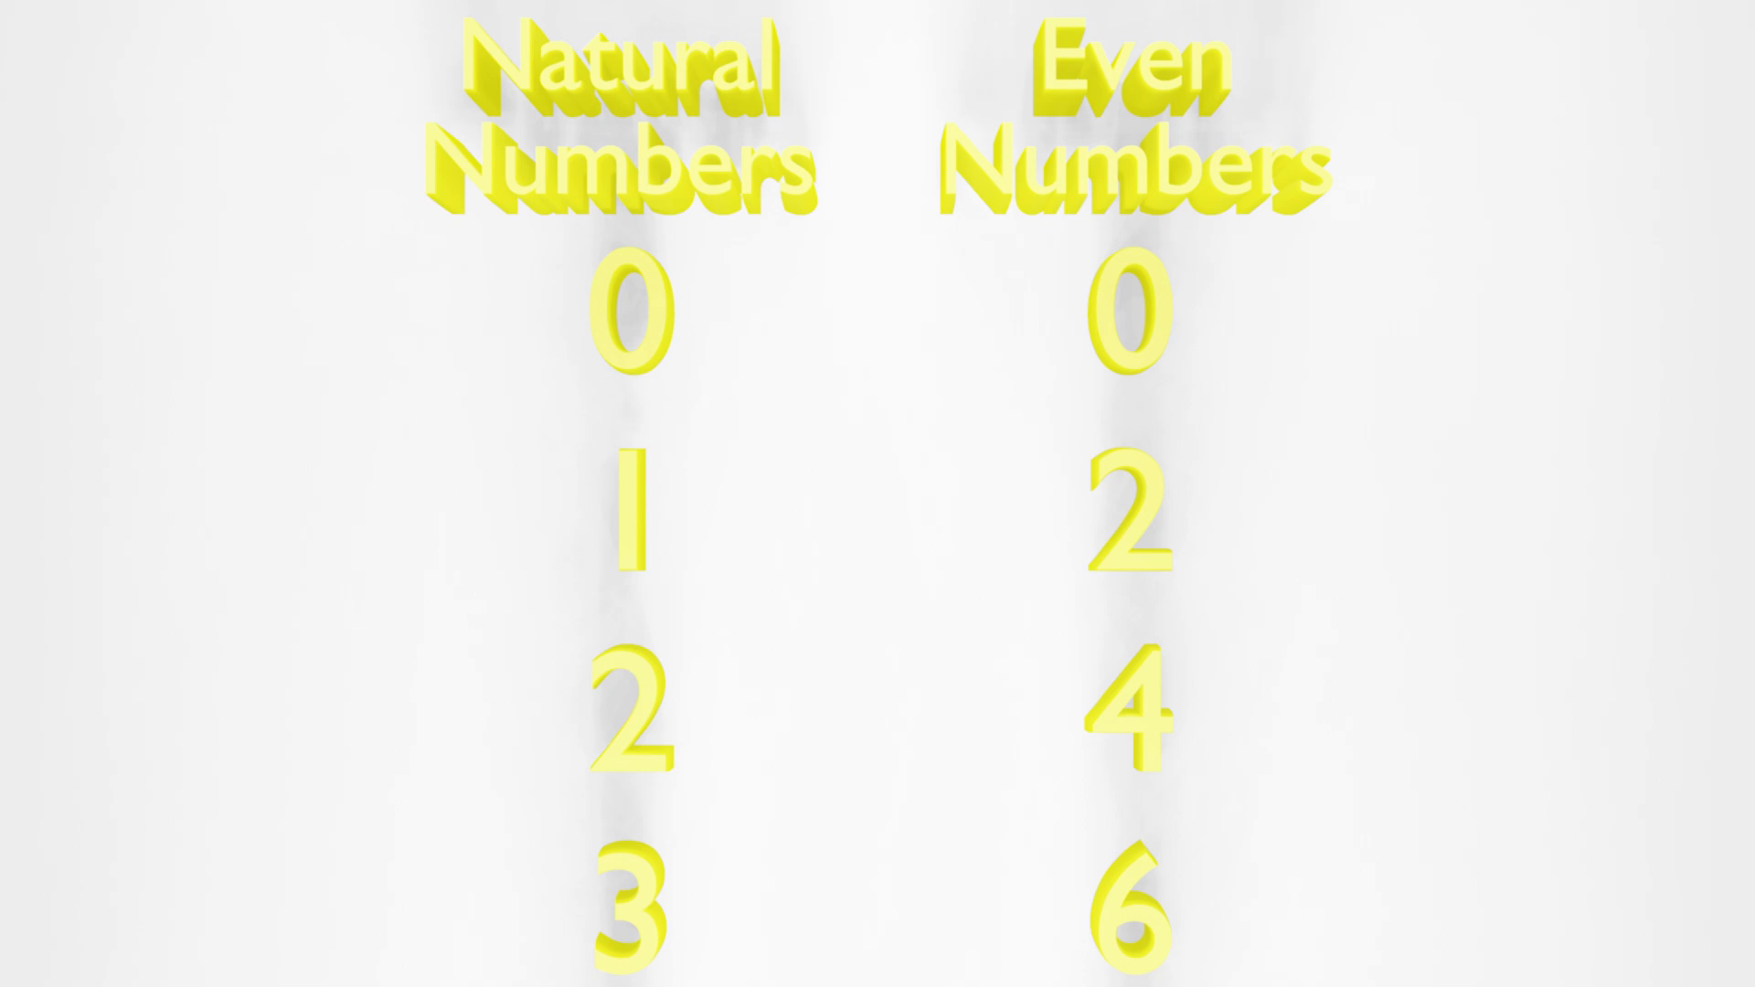
{"action": "scroll", "scroll_direction": "down", "scroll_amount": 3}
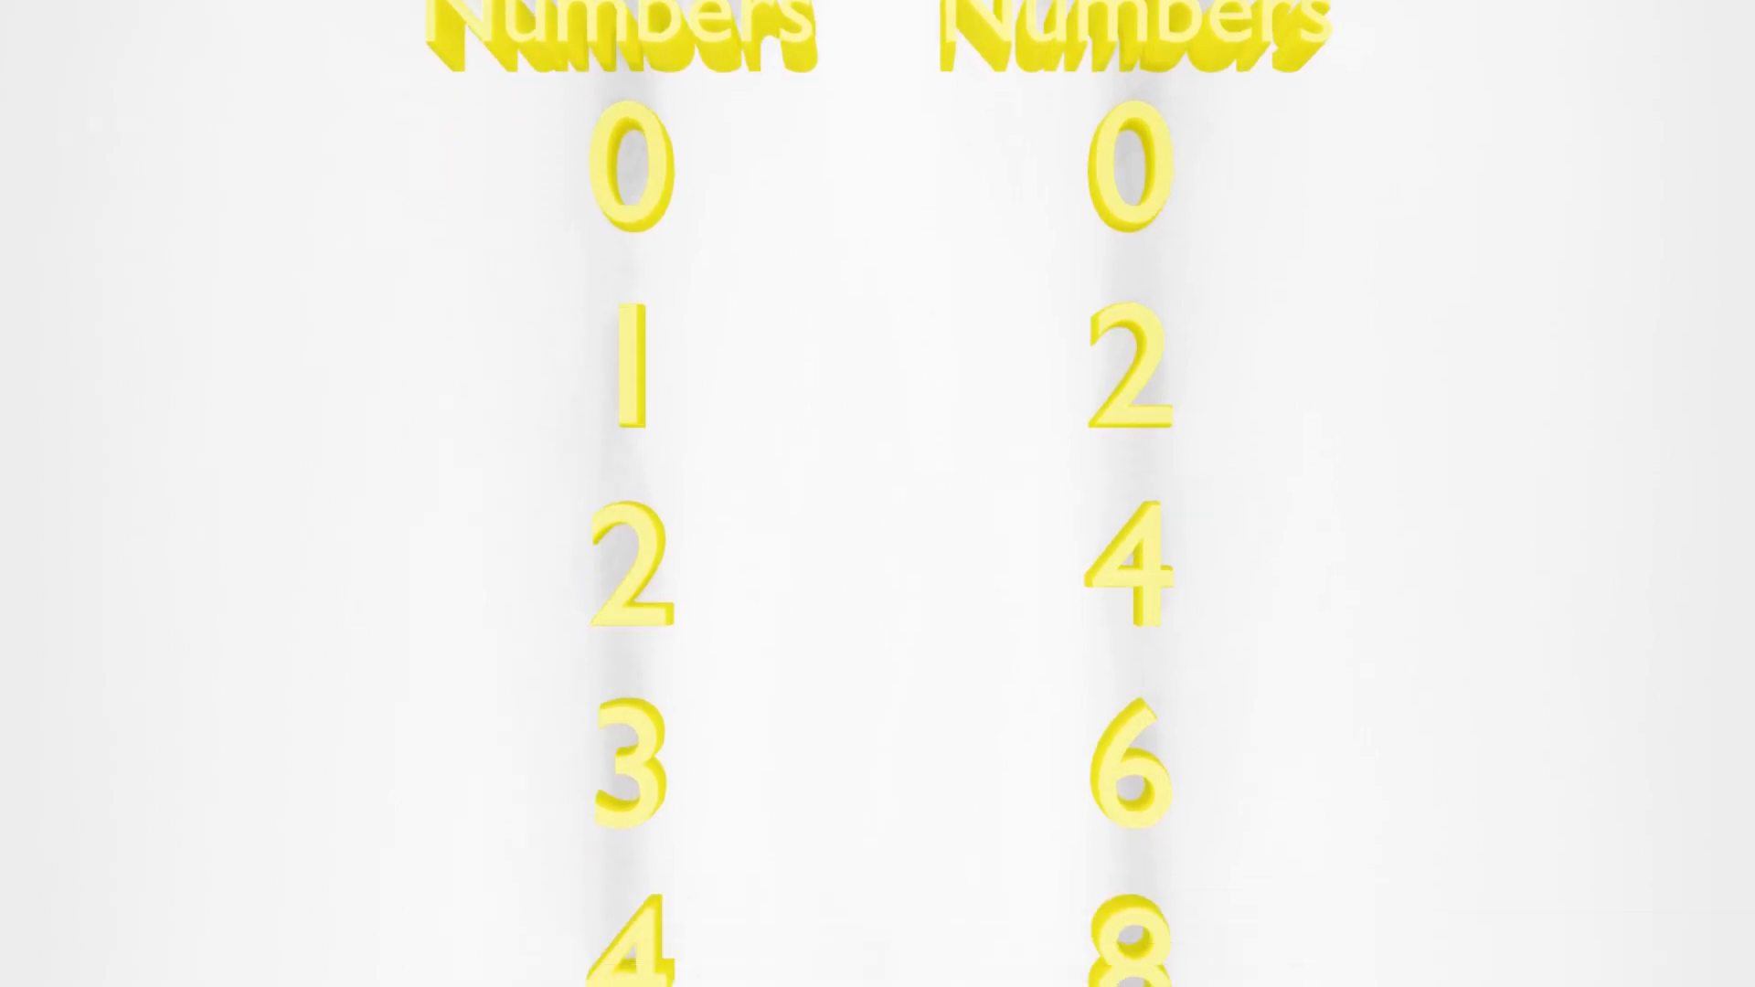